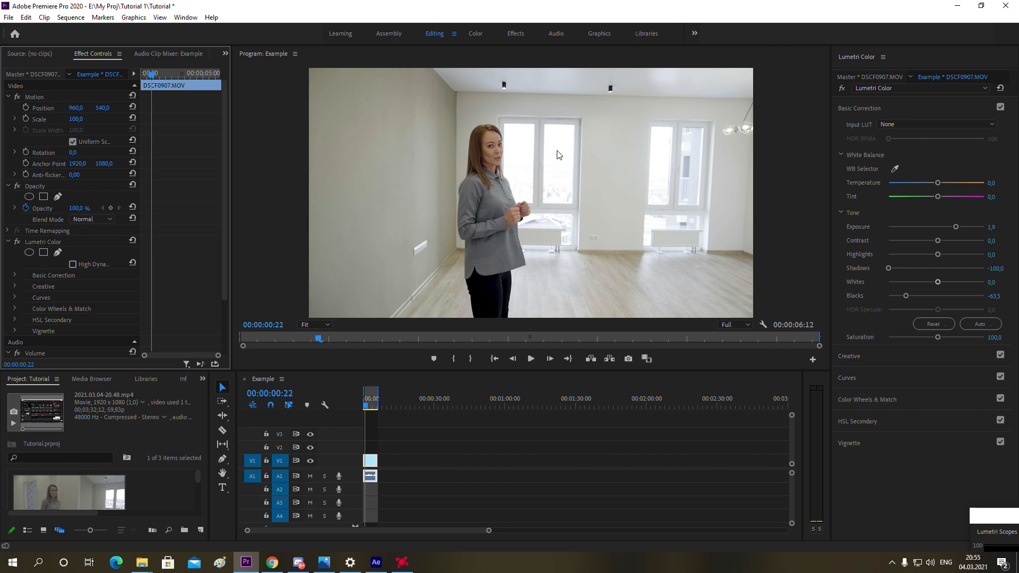
{"action": "mouse_move", "coordinate": [922, 232]}
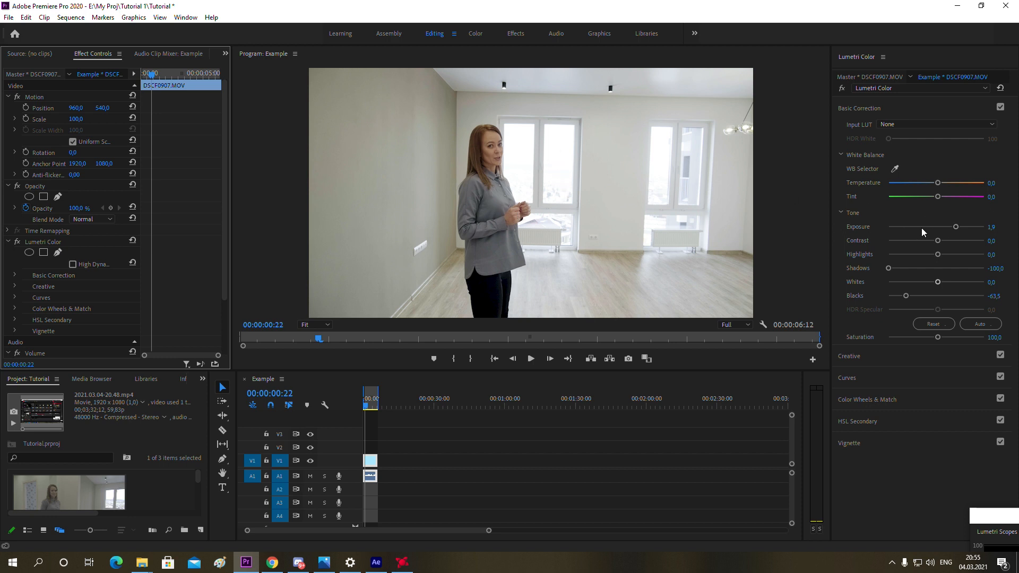
{"action": "mouse_move", "coordinate": [597, 375]}
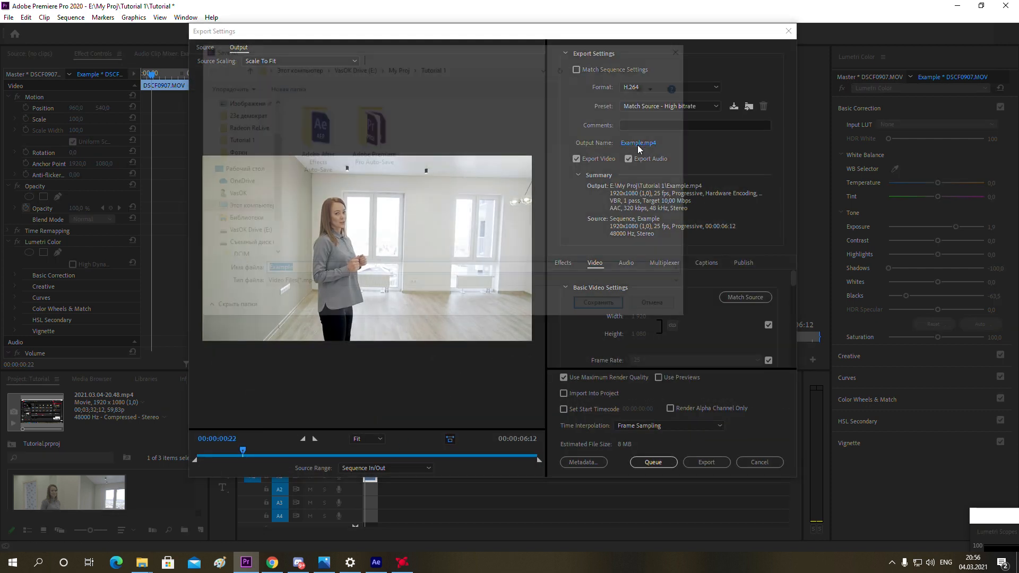
- Name the output Example 1.mp4 and export the first room shot
{"action": "left_click", "coordinate": [638, 142]}
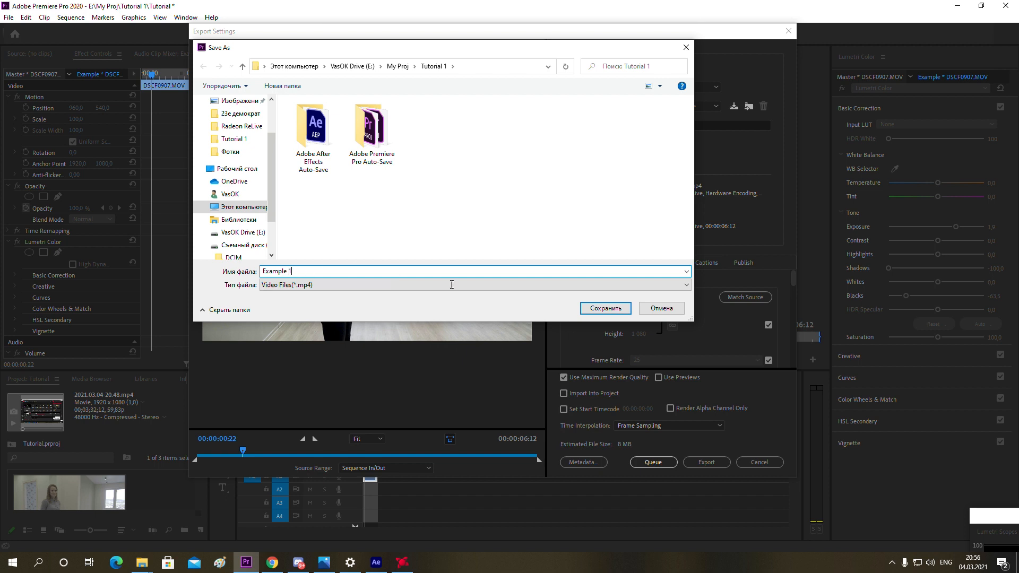
{"action": "left_click", "coordinate": [604, 307]}
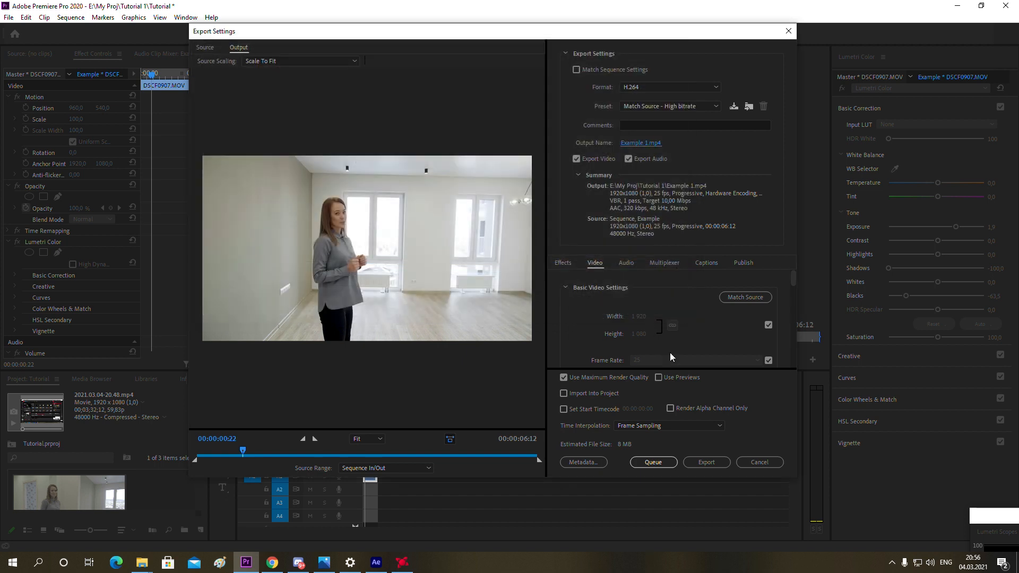
{"action": "left_click", "coordinate": [707, 462]}
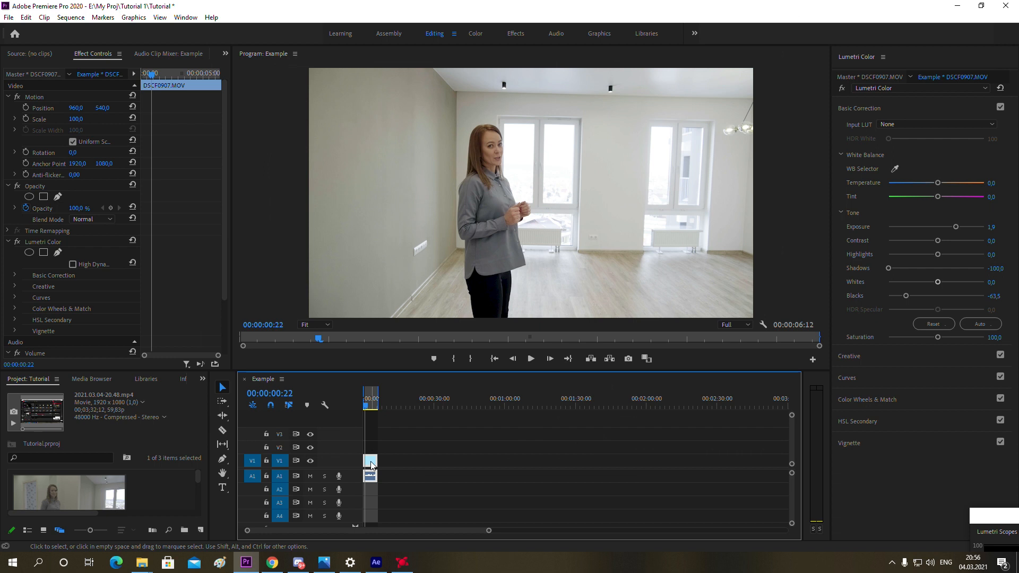
{"action": "mouse_move", "coordinate": [371, 465]}
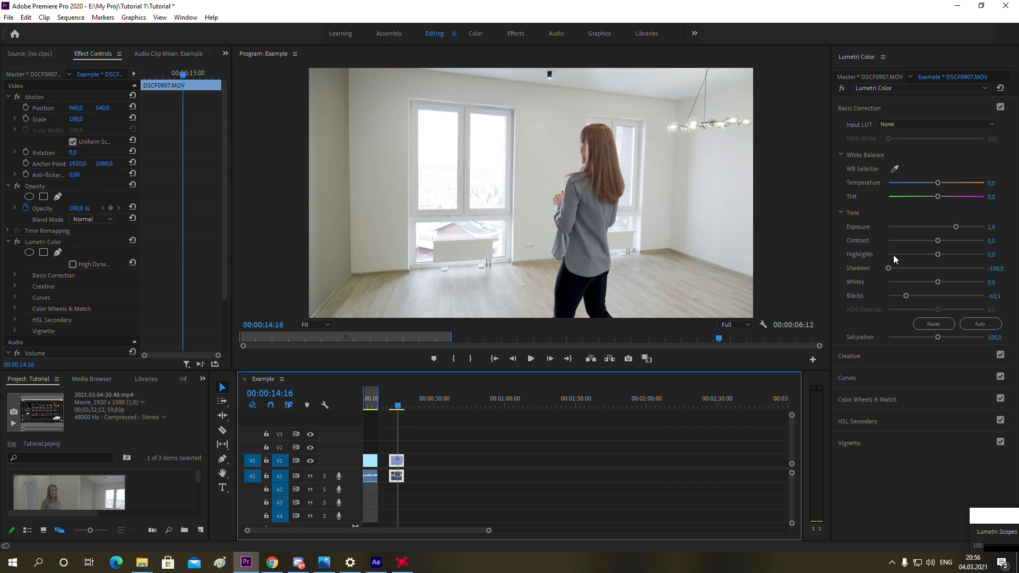
- Drag the timeline playhead to the second clip at 00:00:14:16
{"action": "left_click_drag", "start_coordinate": [955, 226], "coordinate": [948, 228]}
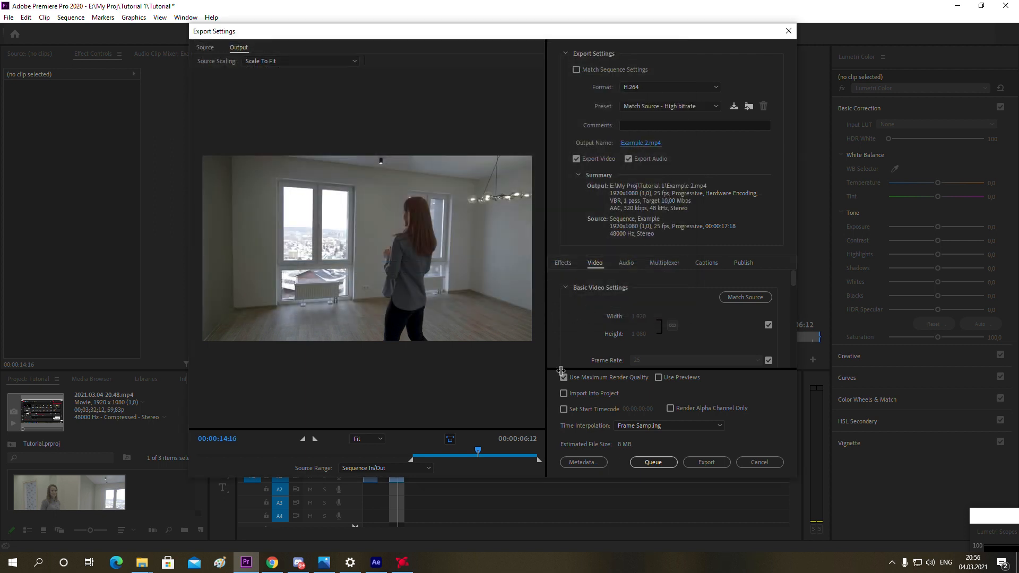
- Start encoding Example 2.mp4, then switch to After Effects via the taskbar
{"action": "left_click", "coordinate": [706, 462]}
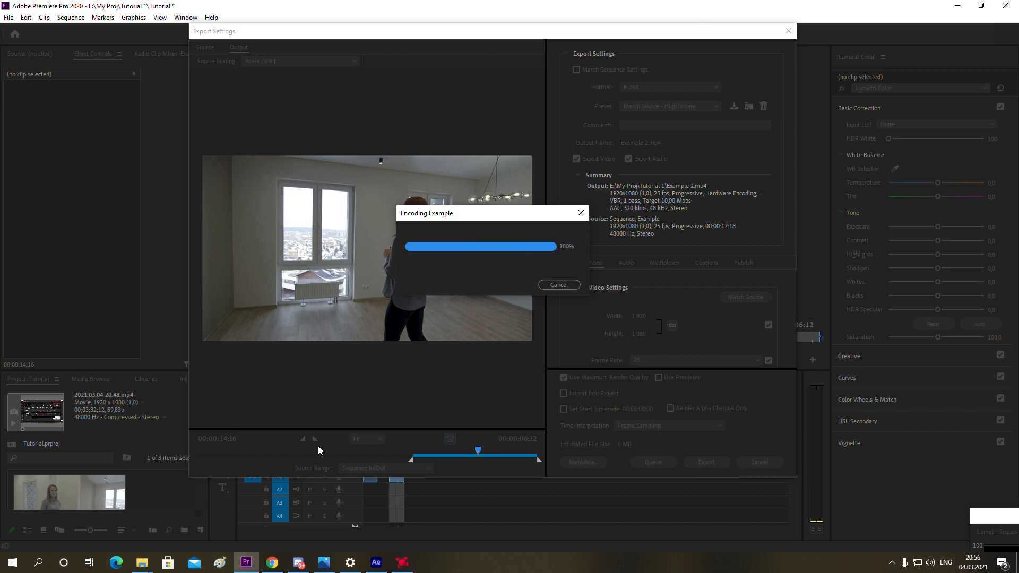
{"action": "left_click", "coordinate": [375, 562]}
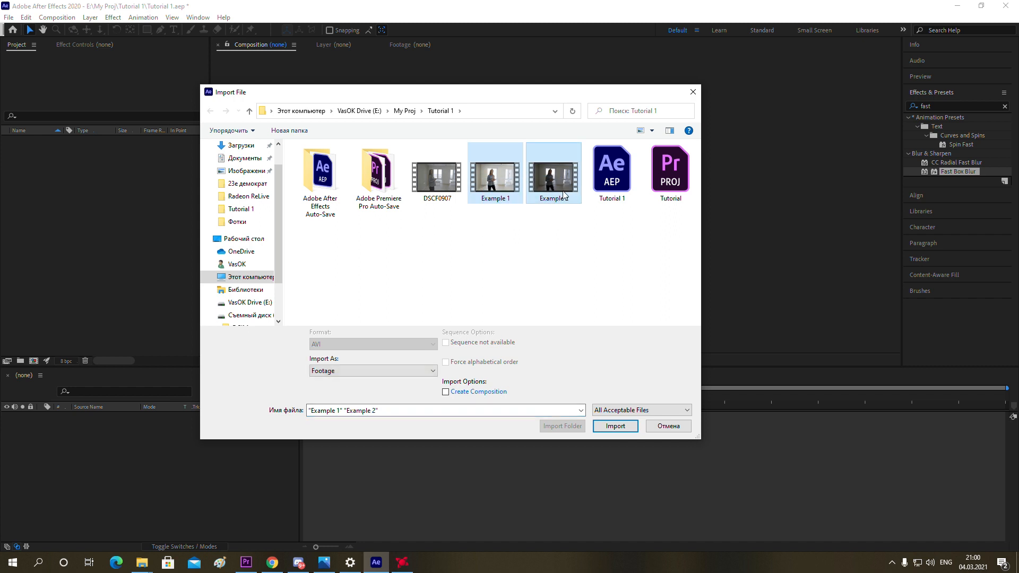
- Import the selected Example 1 and Example 2 clips into After Effects
{"action": "left_click", "coordinate": [614, 426]}
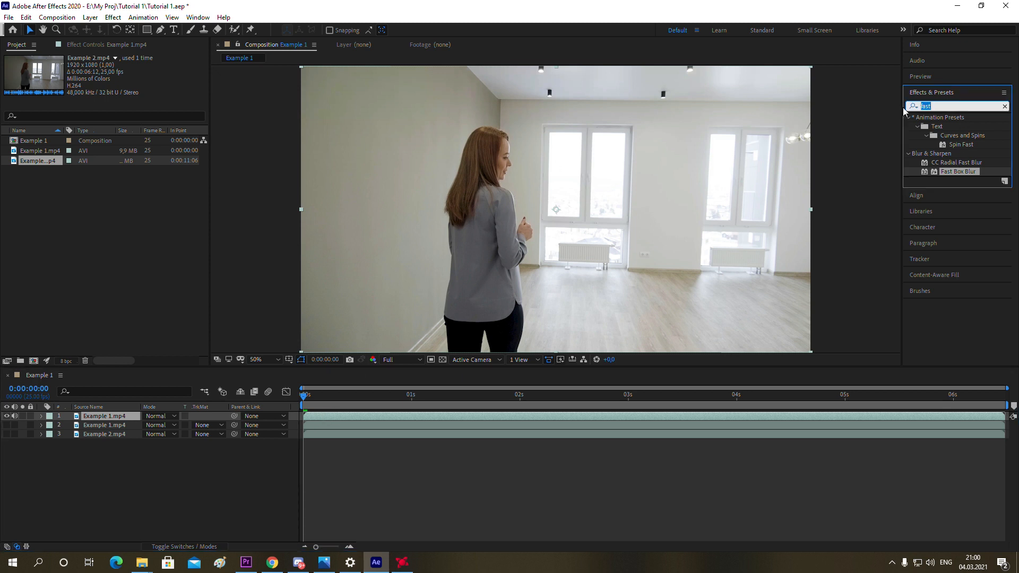
- Apply Extract to the top layer and lower its White Point to 246
{"action": "type", "text": "e"}
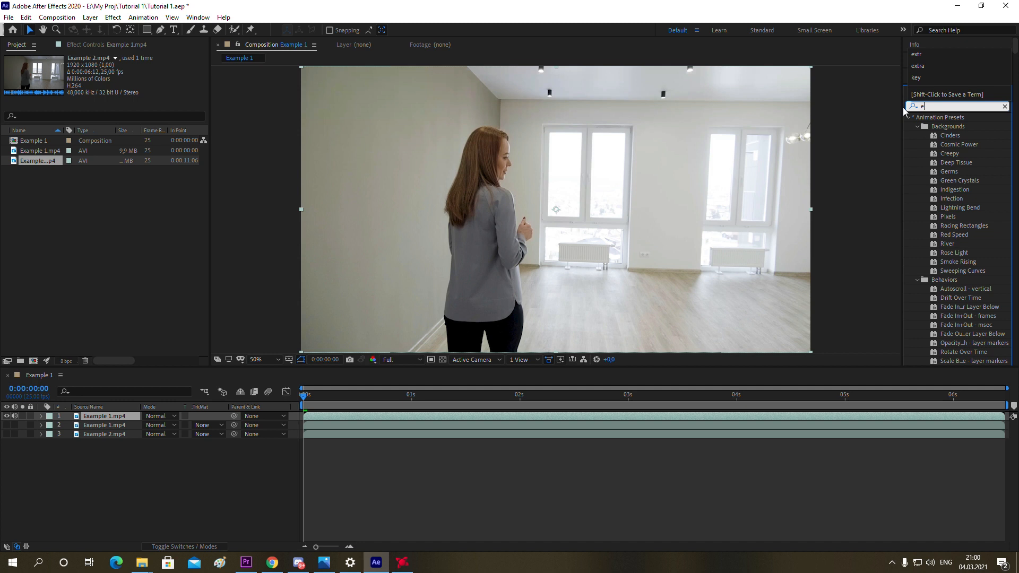
{"action": "type", "text": "xtr"}
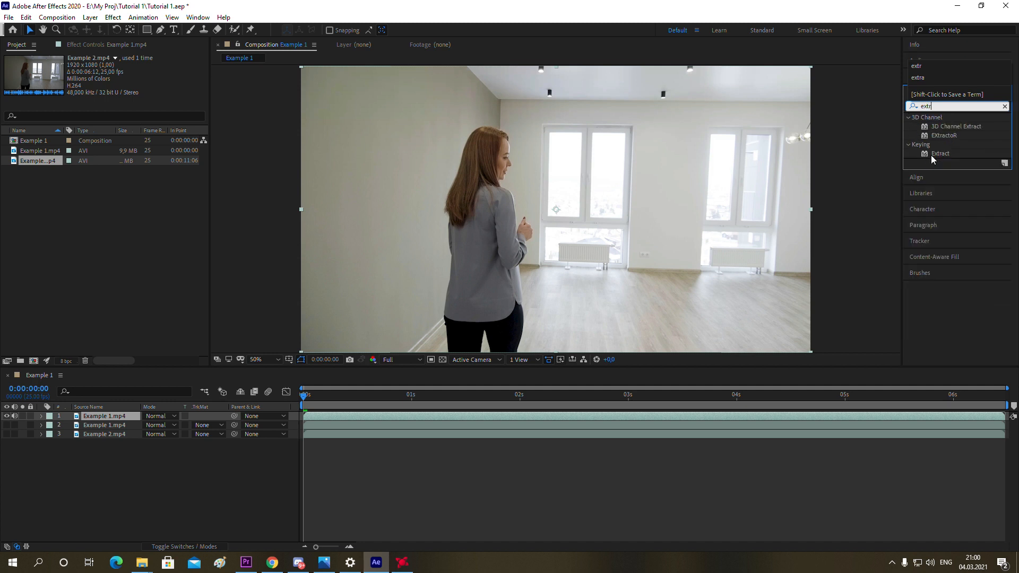
{"action": "double_click", "coordinate": [940, 154]}
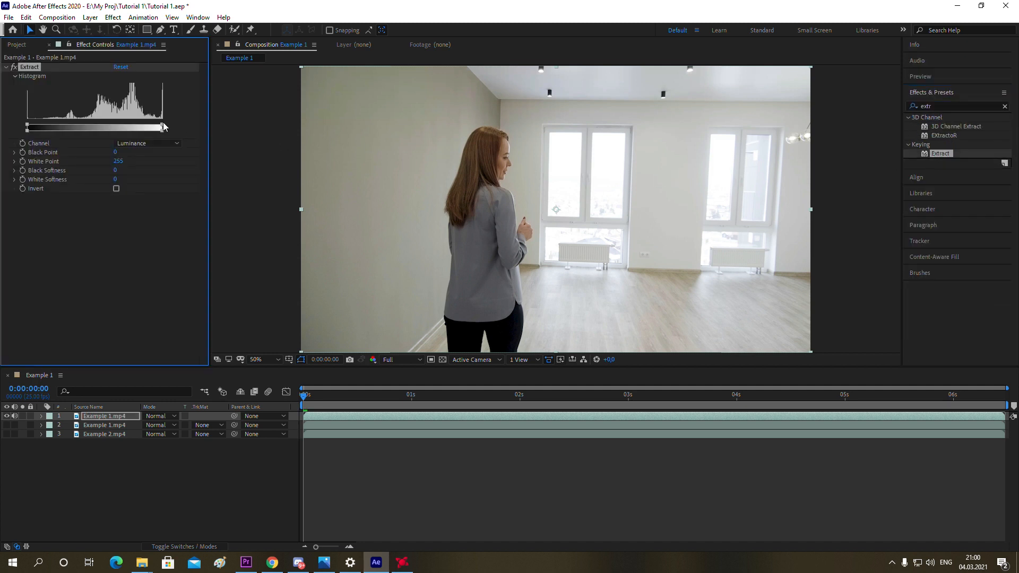
{"action": "left_click_drag", "start_coordinate": [163, 127], "coordinate": [156, 127]}
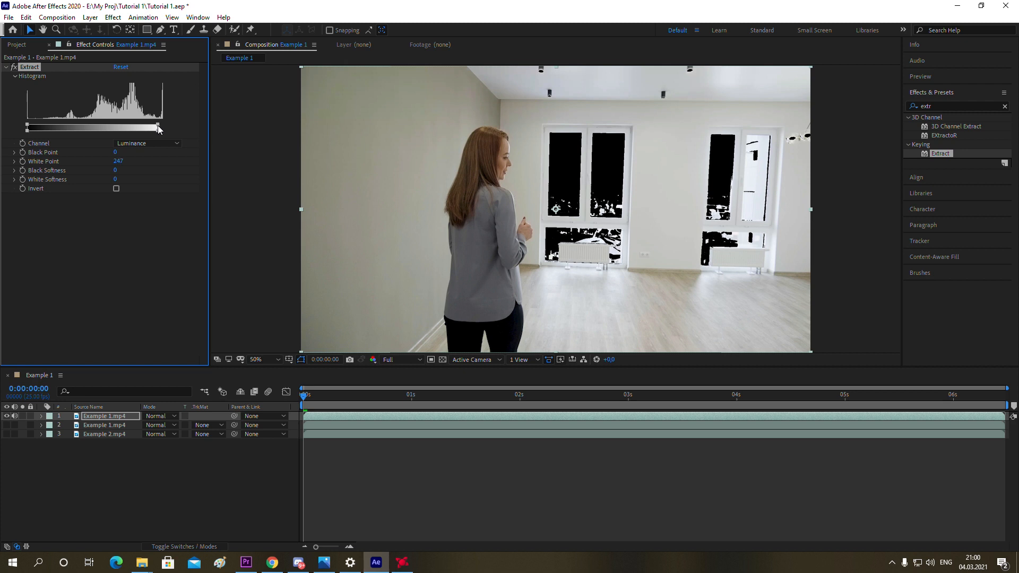
{"action": "left_click_drag", "start_coordinate": [158, 127], "coordinate": [156, 127]}
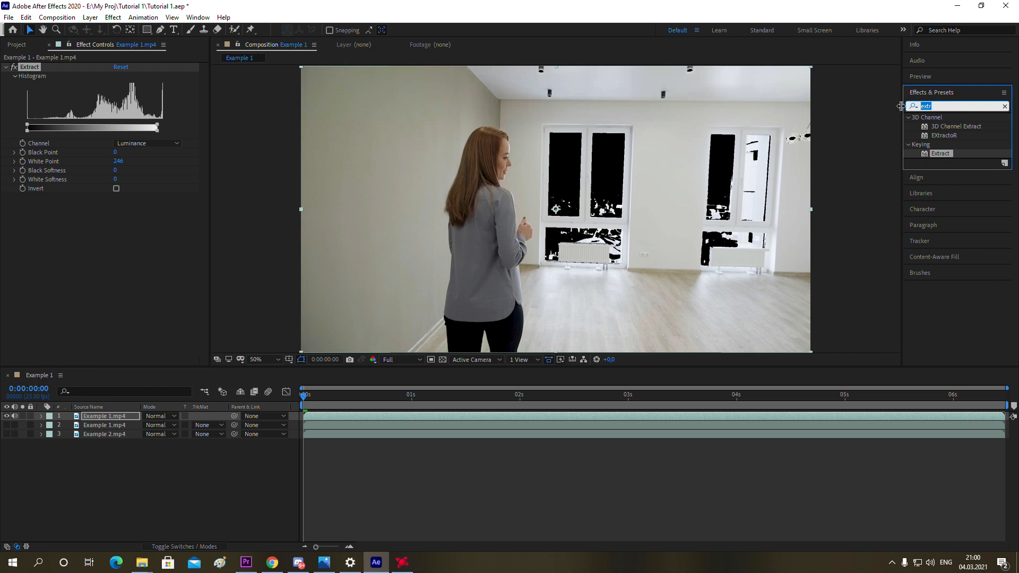
- Add a white (FFFFFF) Fill and Fast Box Blur to the top layer
{"action": "type", "text": "fill"}
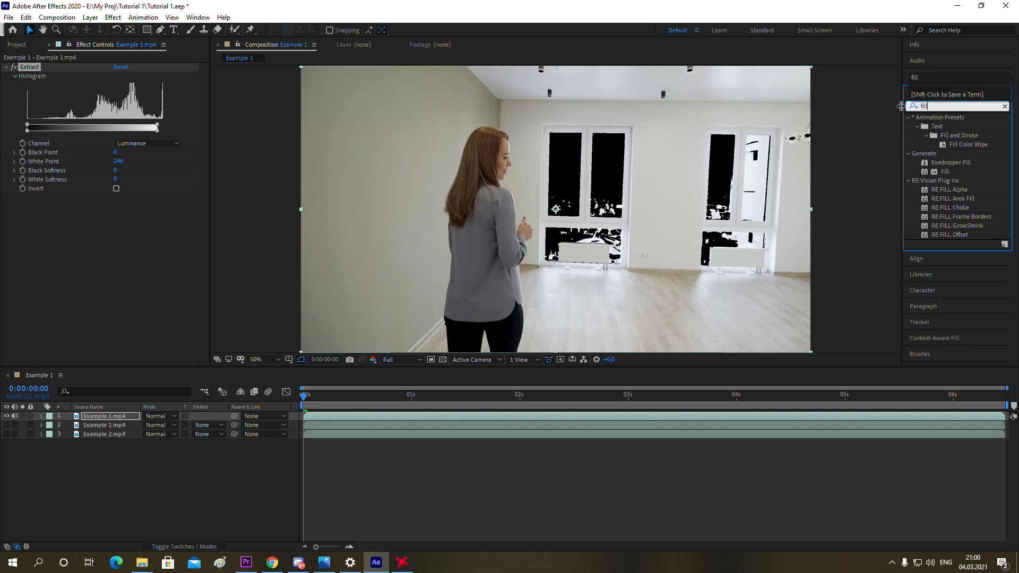
{"action": "double_click", "coordinate": [945, 171]}
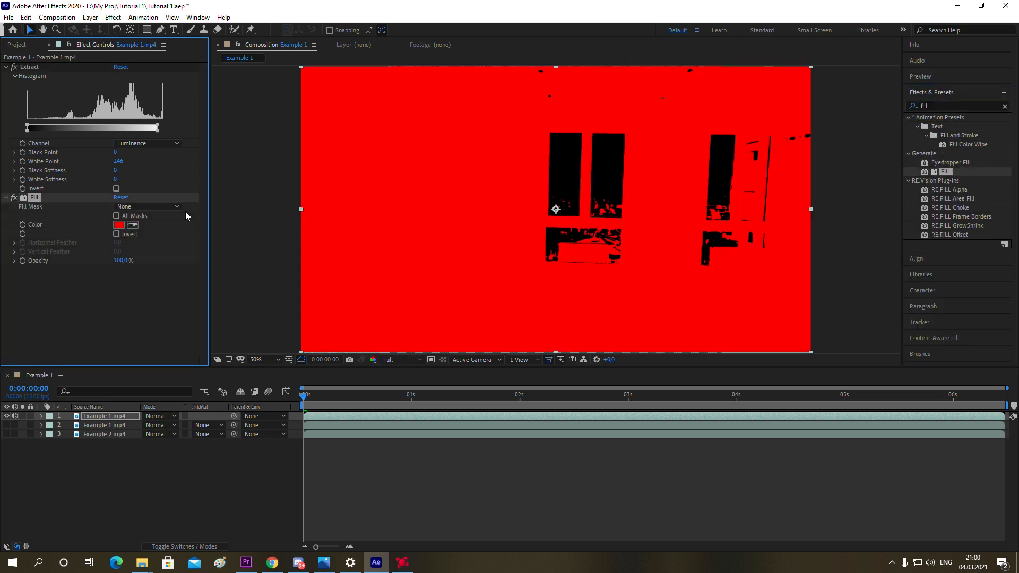
{"action": "left_click", "coordinate": [119, 224]}
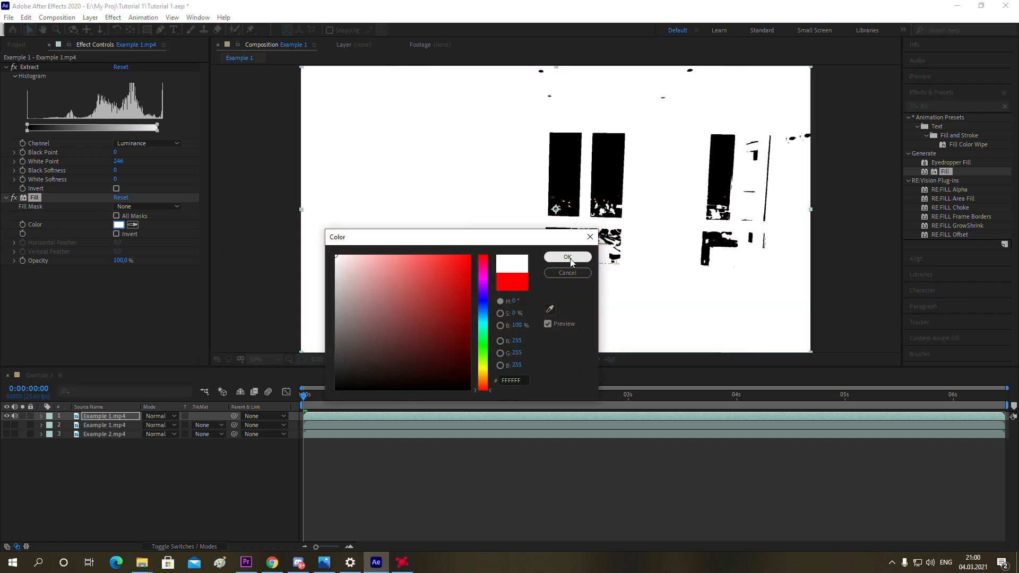
{"action": "left_click", "coordinate": [567, 257]}
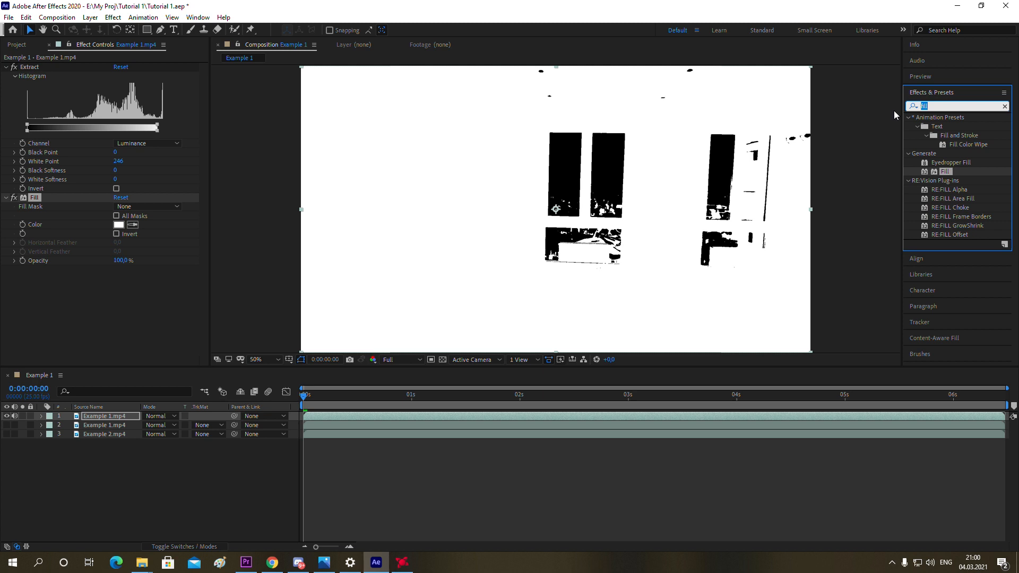
{"action": "type", "text": "fast"}
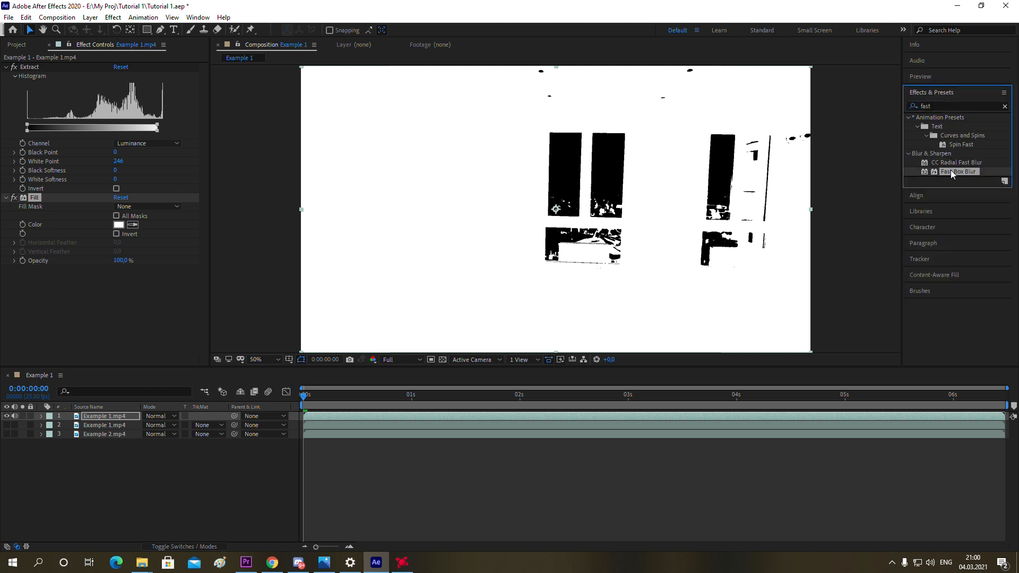
{"action": "double_click", "coordinate": [958, 171]}
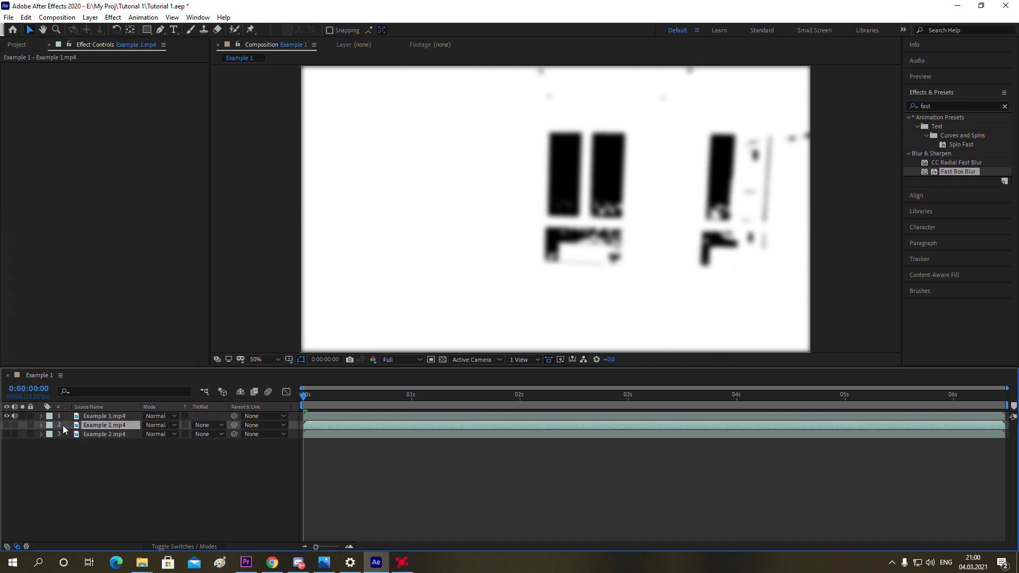
- Set layer 2's TrkMat to Alpha Matte "Example 1.mp4"
{"action": "left_click", "coordinate": [208, 425]}
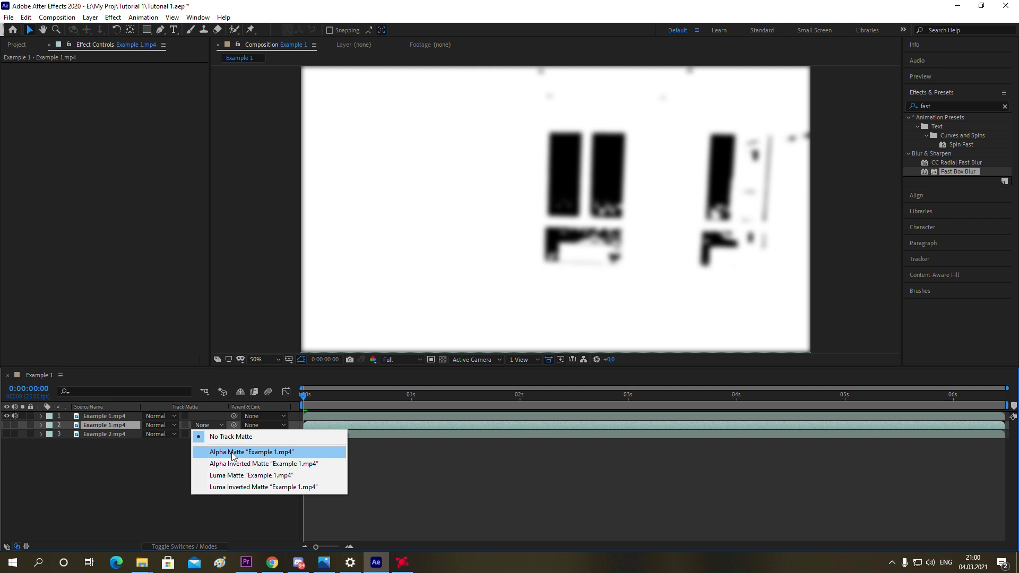
{"action": "left_click", "coordinate": [252, 451]}
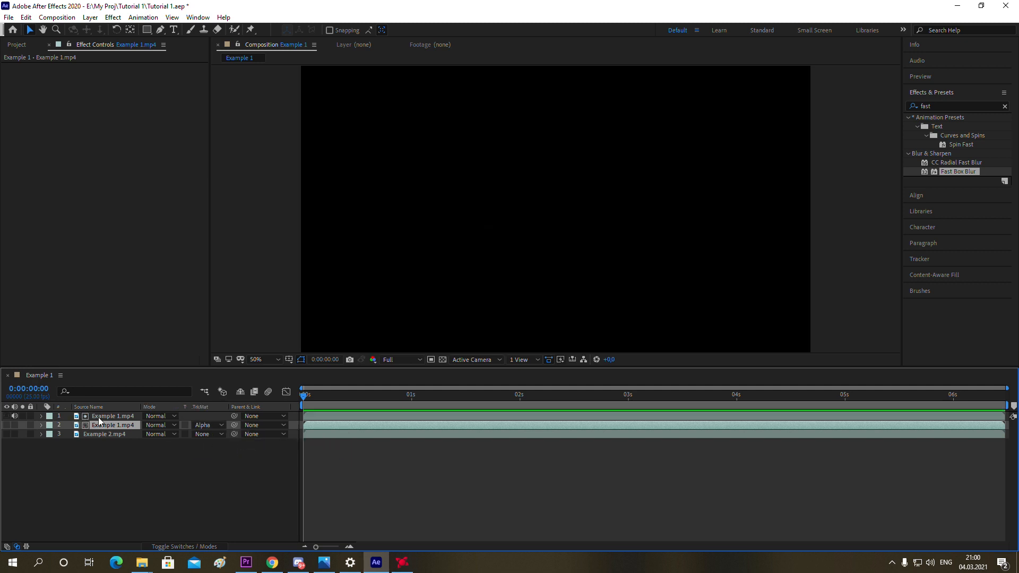